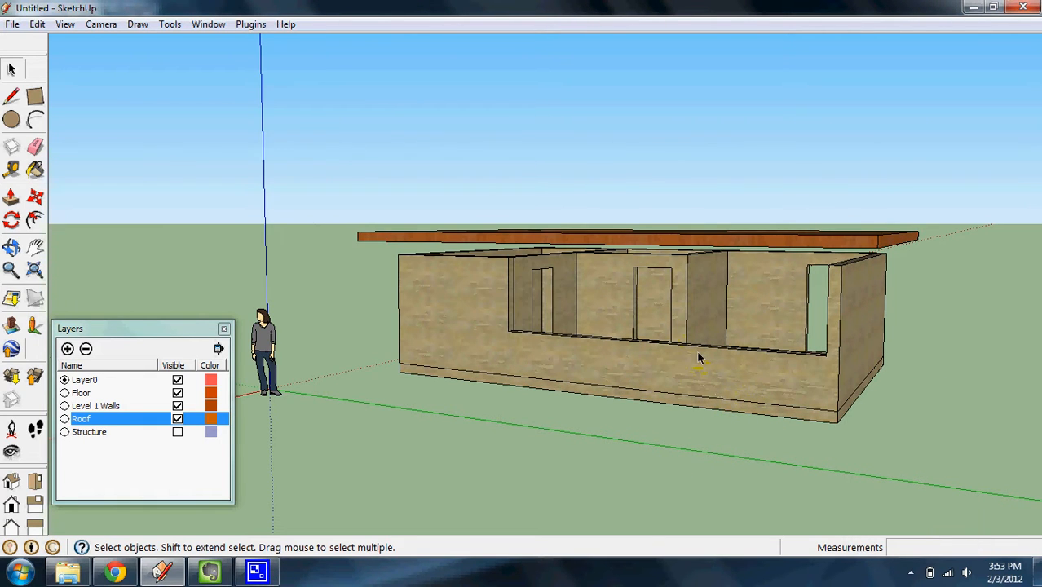
mouse_move(704, 365)
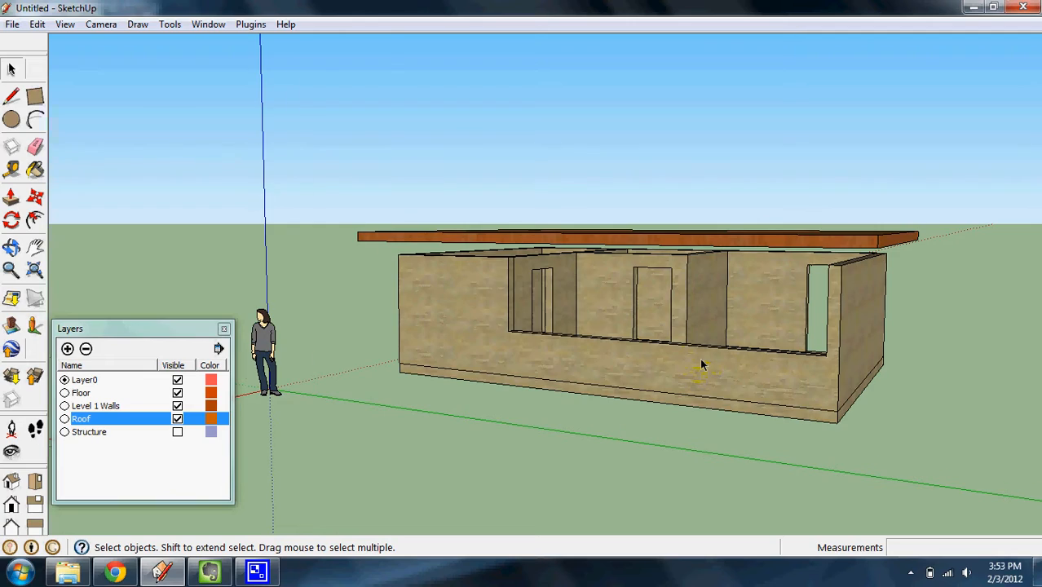
Orbit around the house to look under the roof and make the Floor layer visible again.
left_click_drag(703, 365, 784, 346)
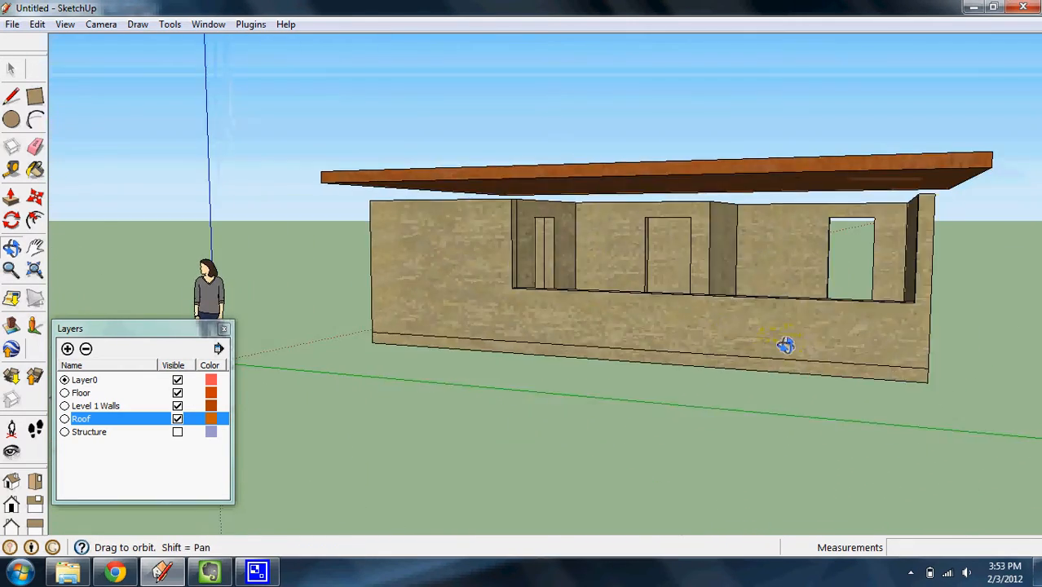
left_click_drag(785, 346, 825, 360)
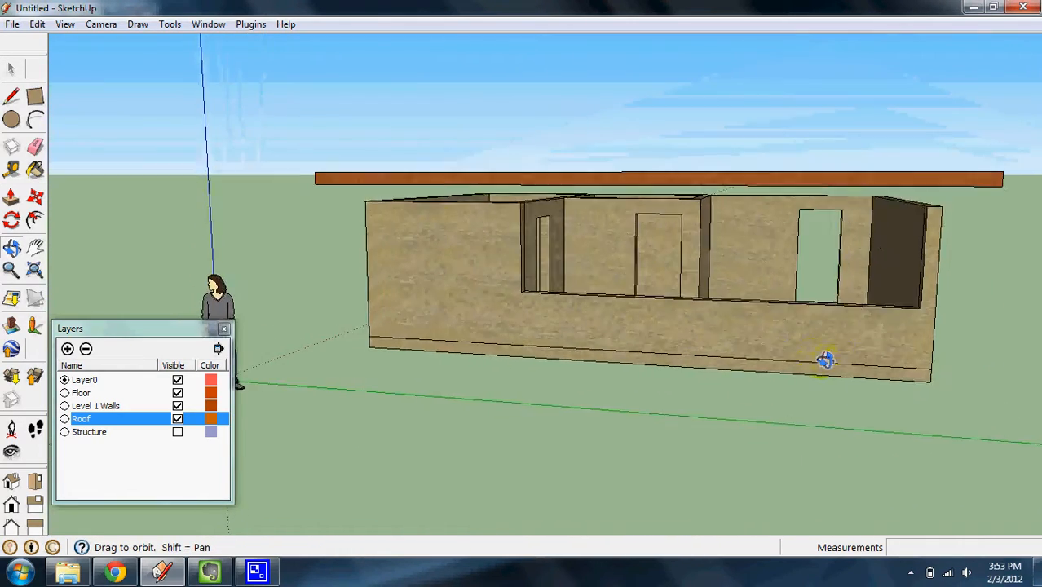
left_click_drag(825, 360, 795, 376)
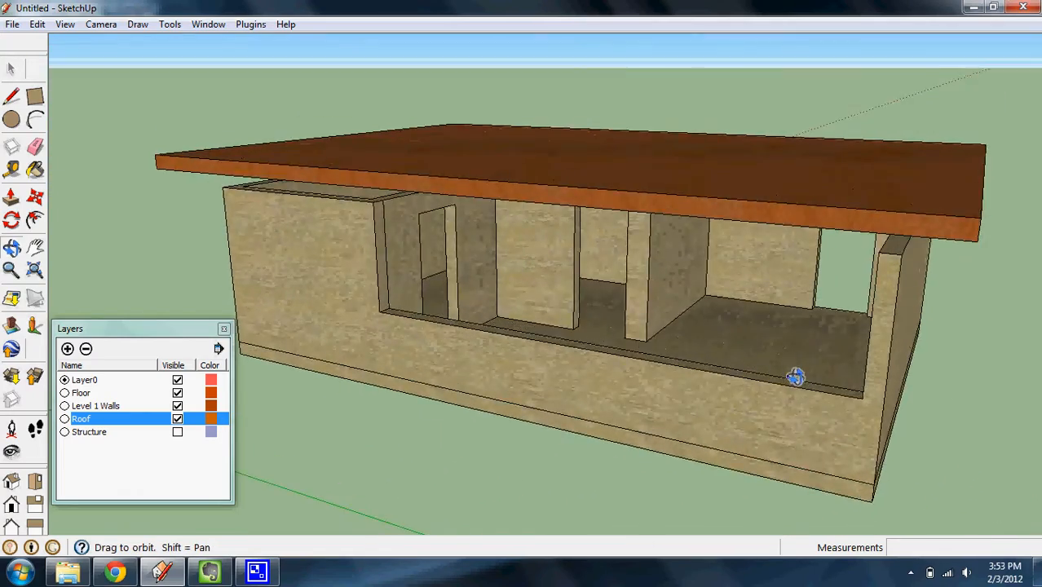
left_click_drag(795, 376, 697, 326)
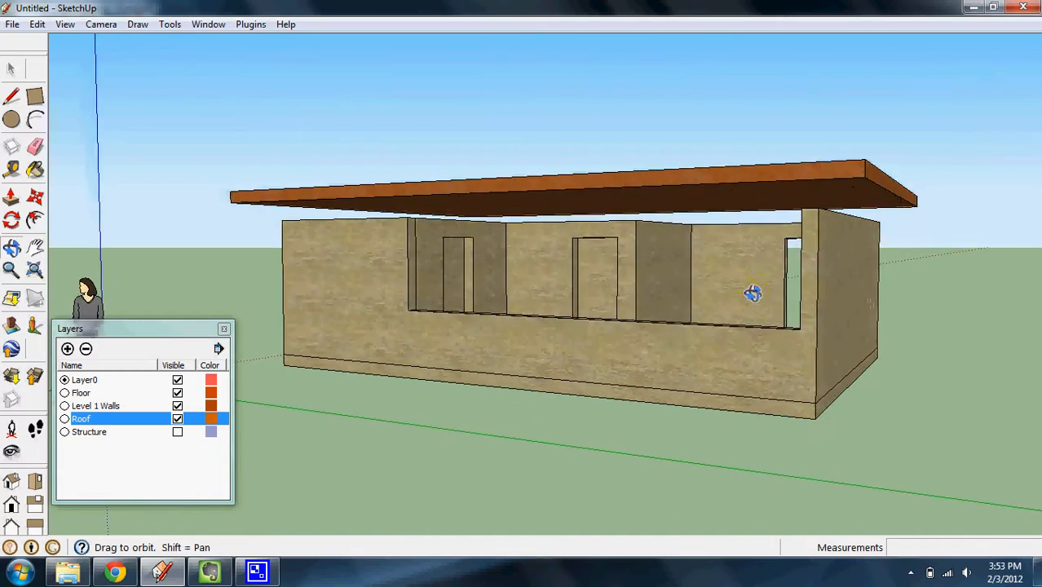
left_click_drag(750, 294, 648, 311)
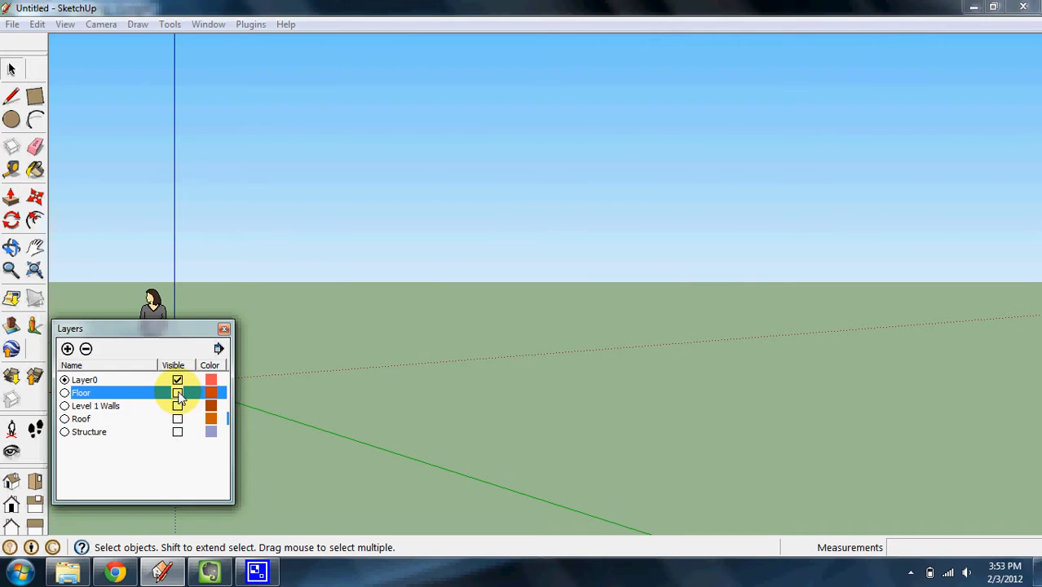
left_click(177, 417)
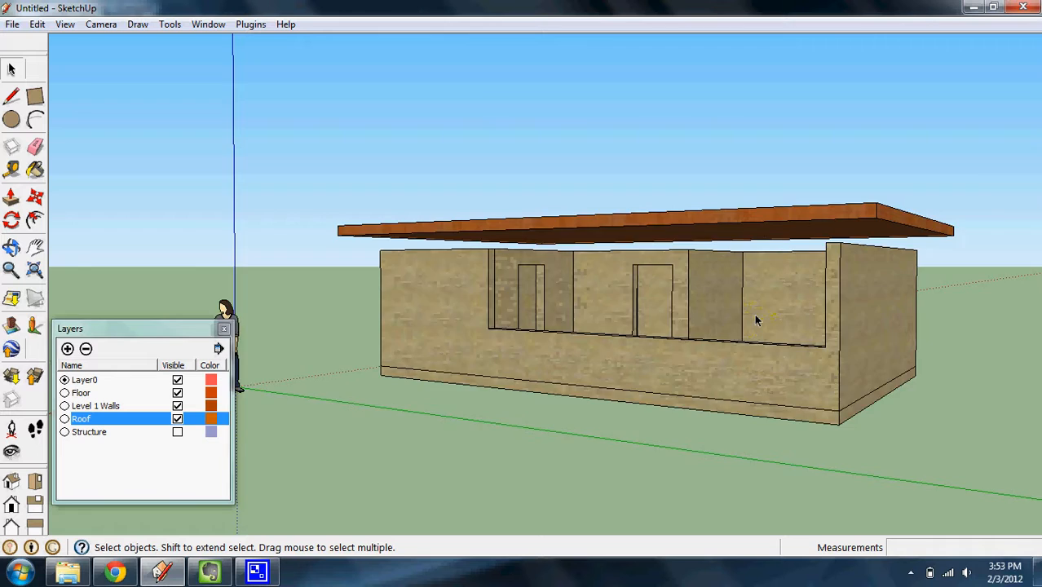
Hide the Roof layer and orbit to view the open walls and floor from a corner.
left_click_drag(757, 320, 610, 373)
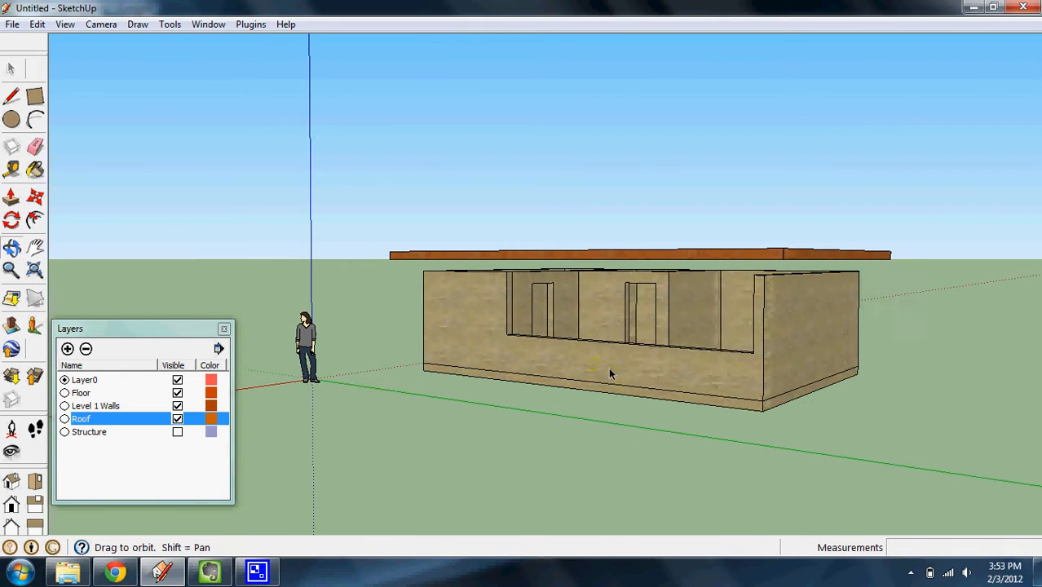
left_click(176, 417)
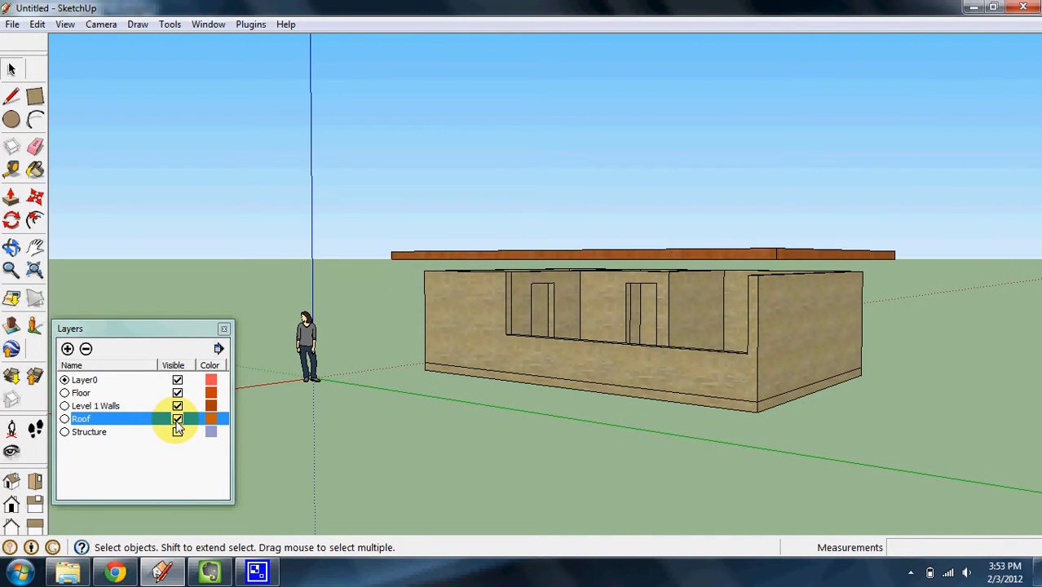
left_click(177, 417)
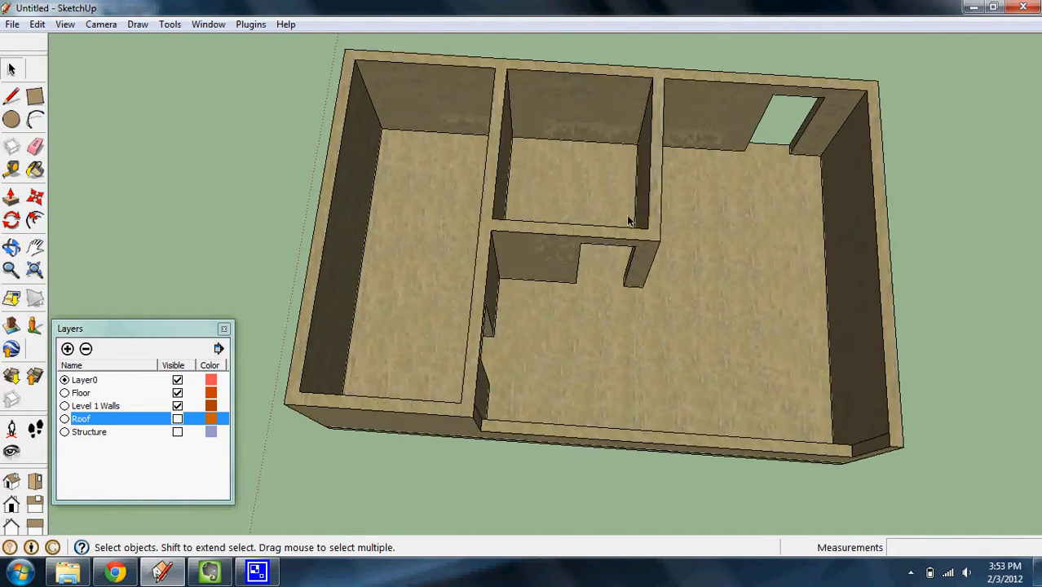
left_click_drag(628, 220, 561, 456)
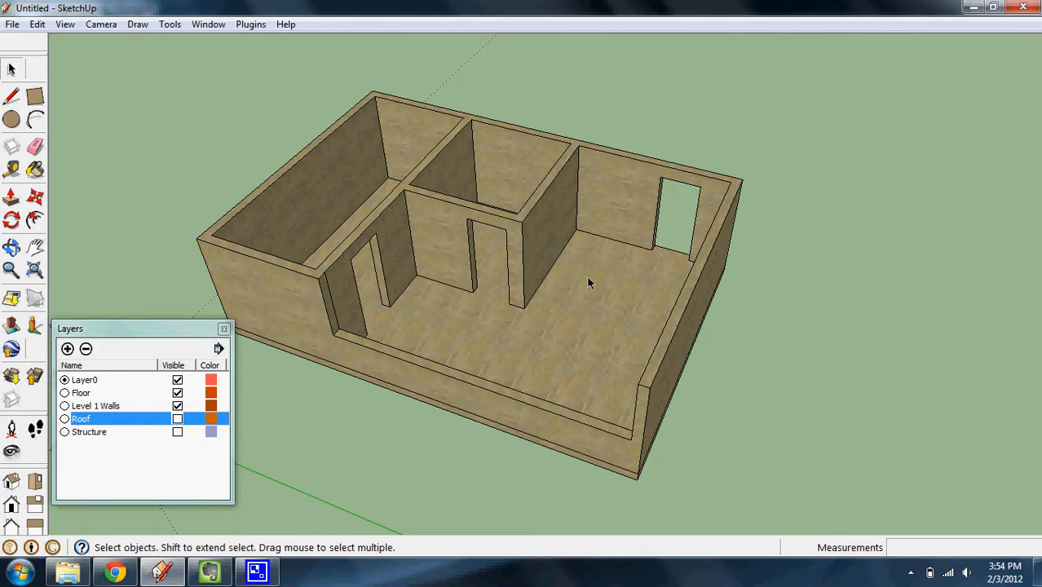
mouse_move(590, 257)
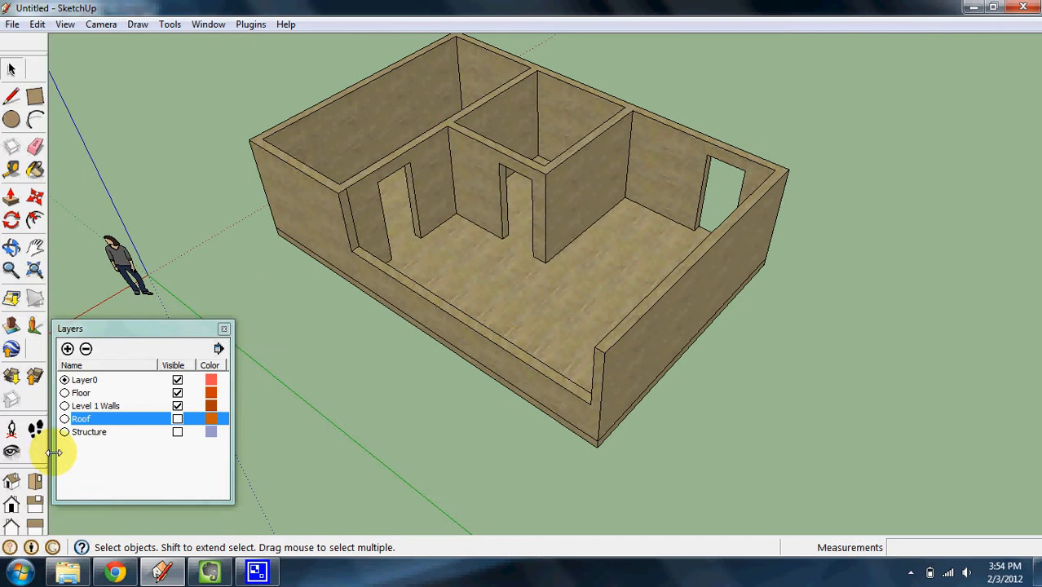
Make Structure the current layer and turn the drawn column into a component.
left_click(176, 430)
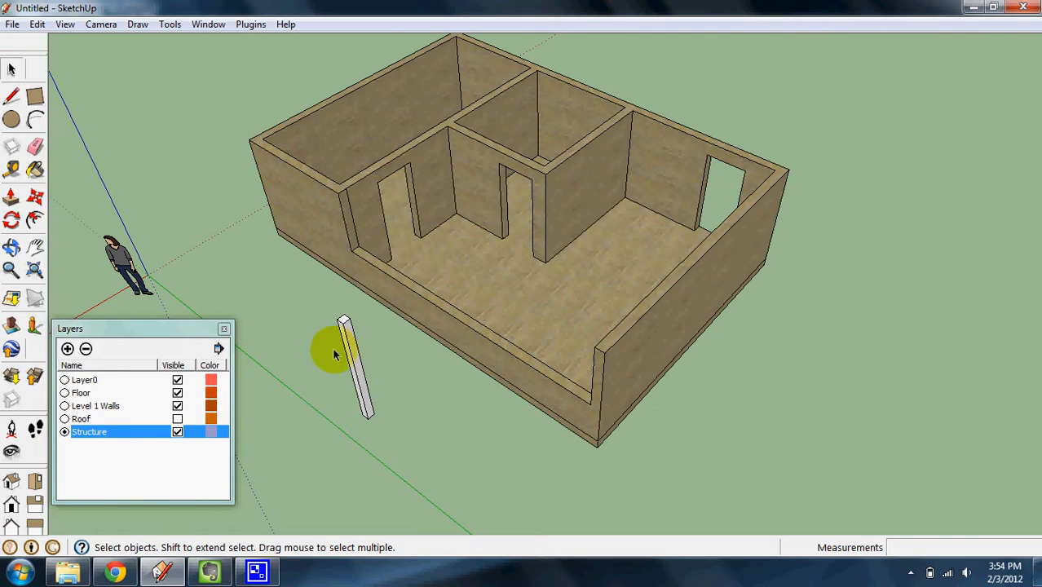
left_click(355, 375)
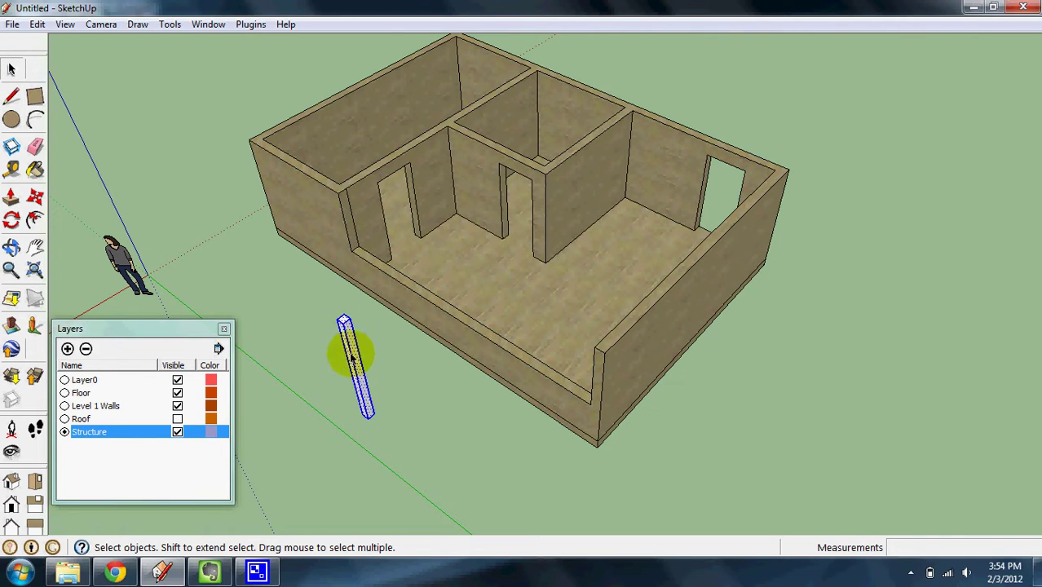
right_click(349, 359)
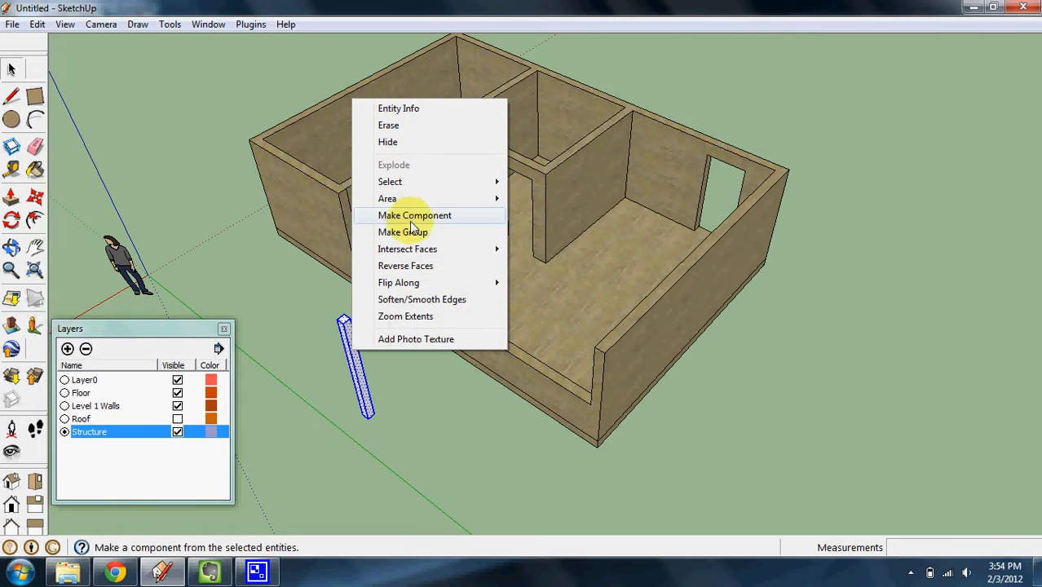
left_click(414, 215)
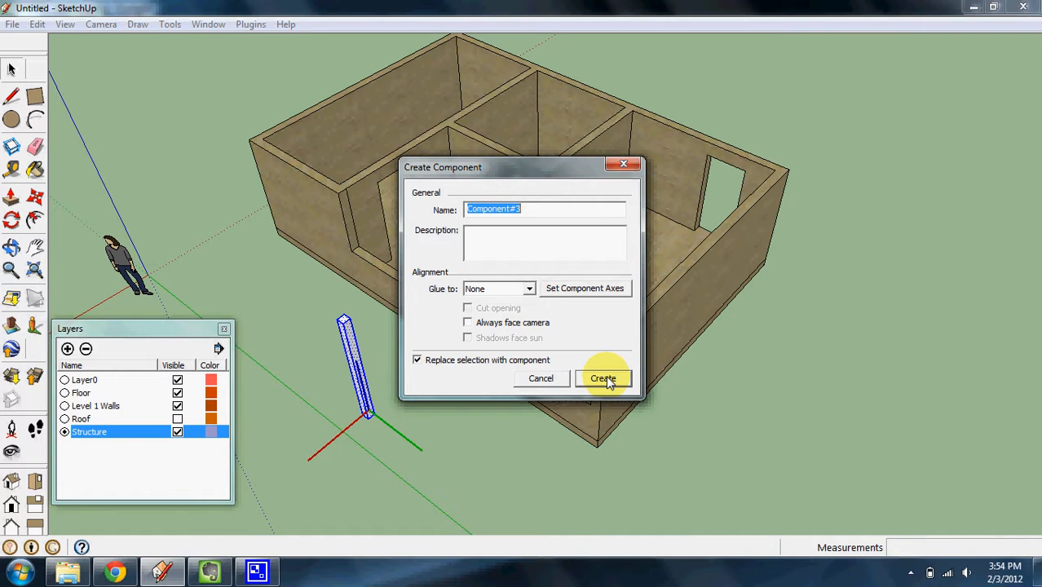
left_click(603, 378)
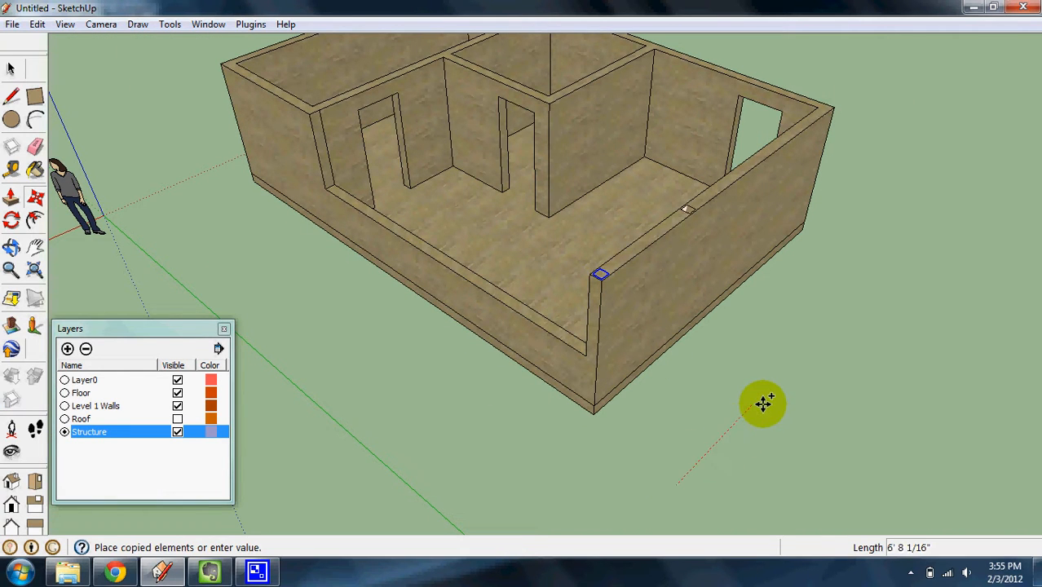
mouse_move(765, 404)
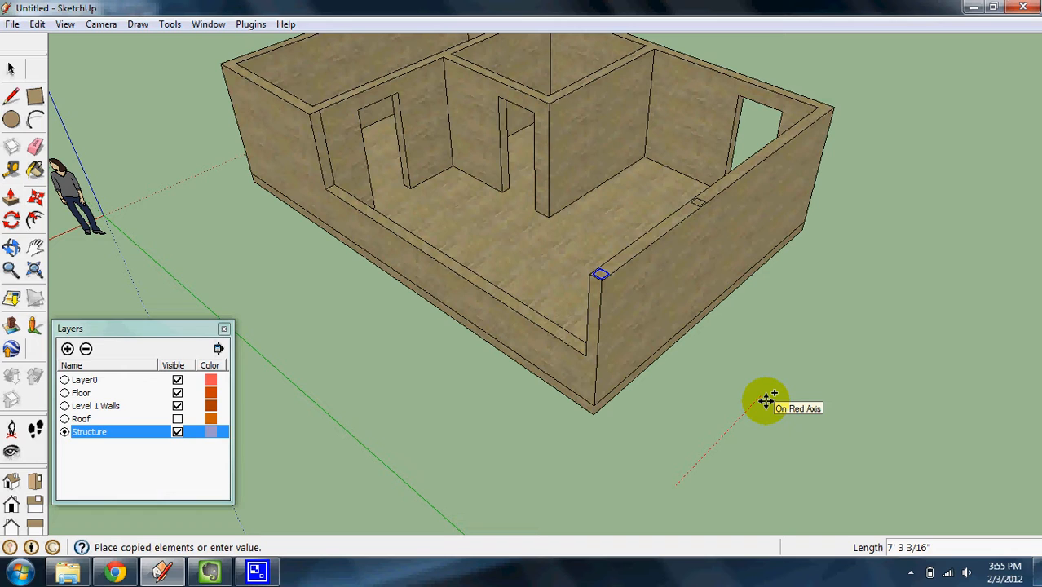
Copy the column into evenly spaced posts using Move with typed array values.
type("1")
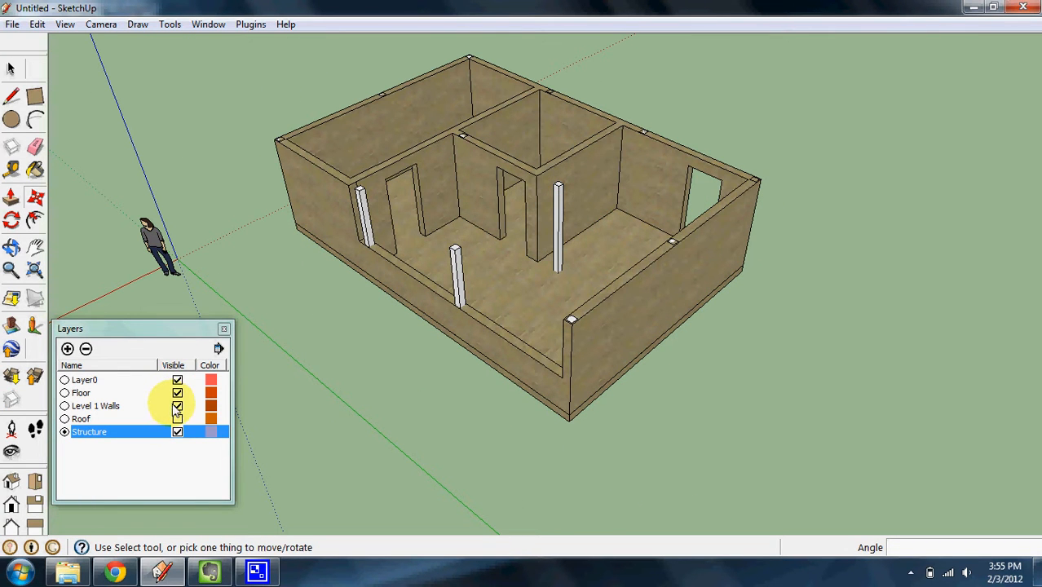
Make Level 1 Walls visible again, dismiss the warning, and toggle Structure off and on.
left_click(176, 404)
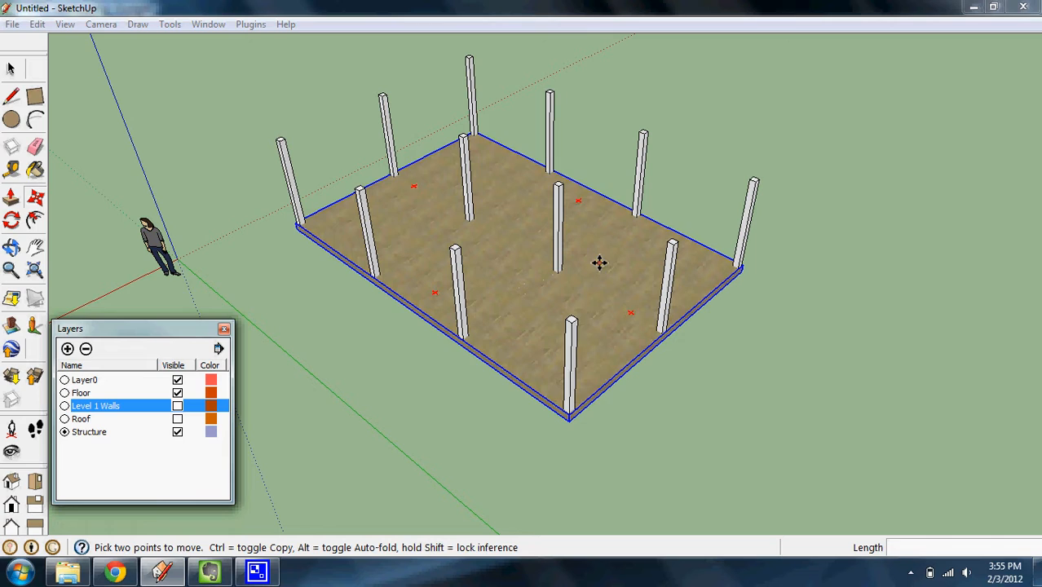
mouse_move(602, 346)
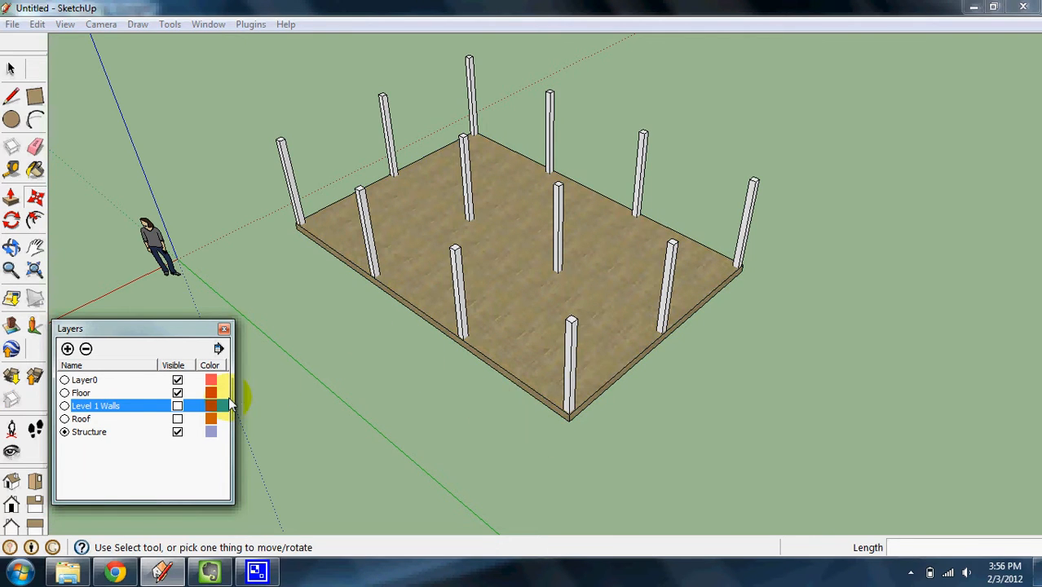
left_click(176, 404)
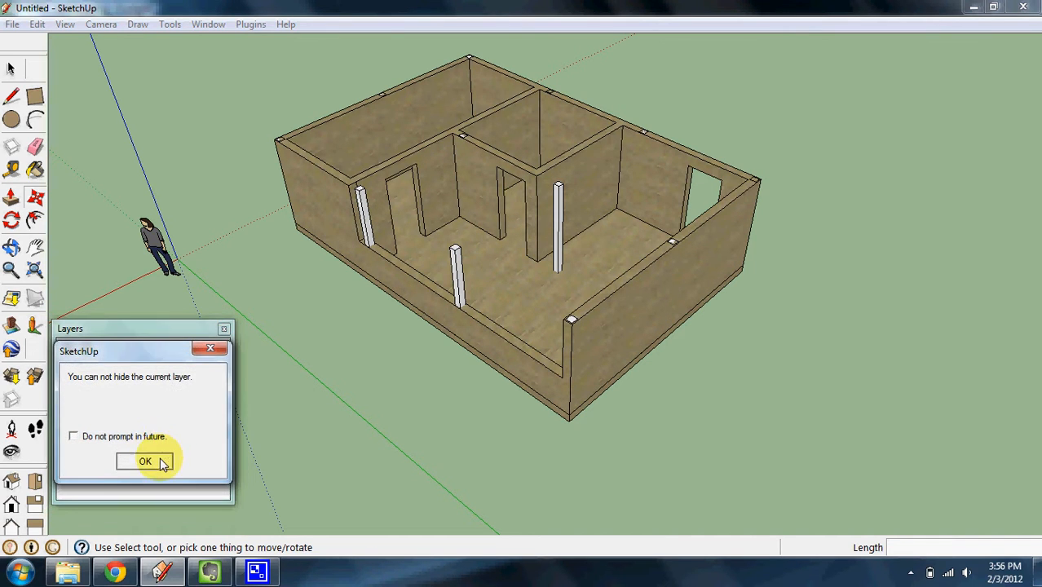
left_click(143, 460)
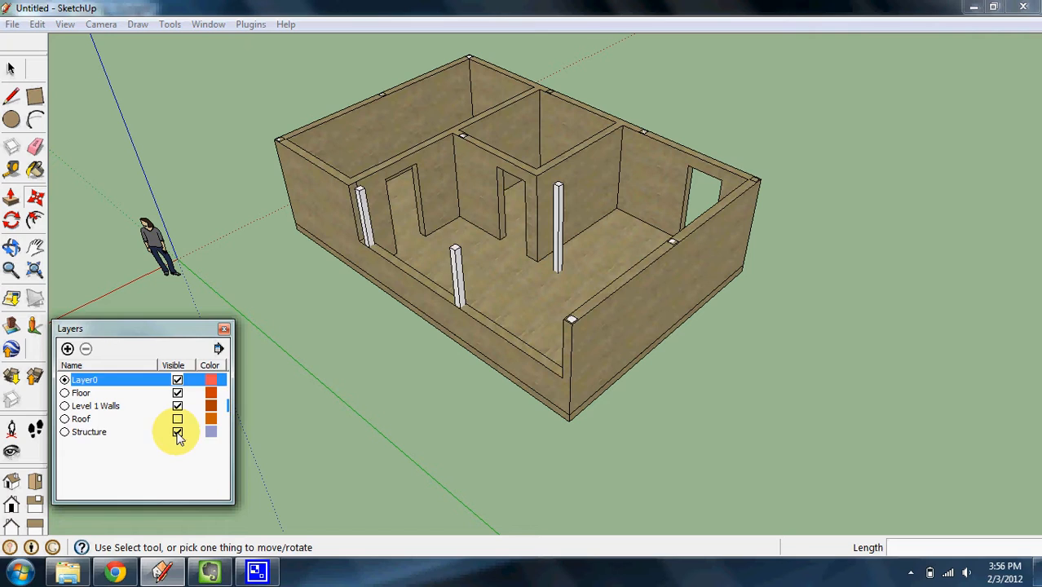
left_click(176, 431)
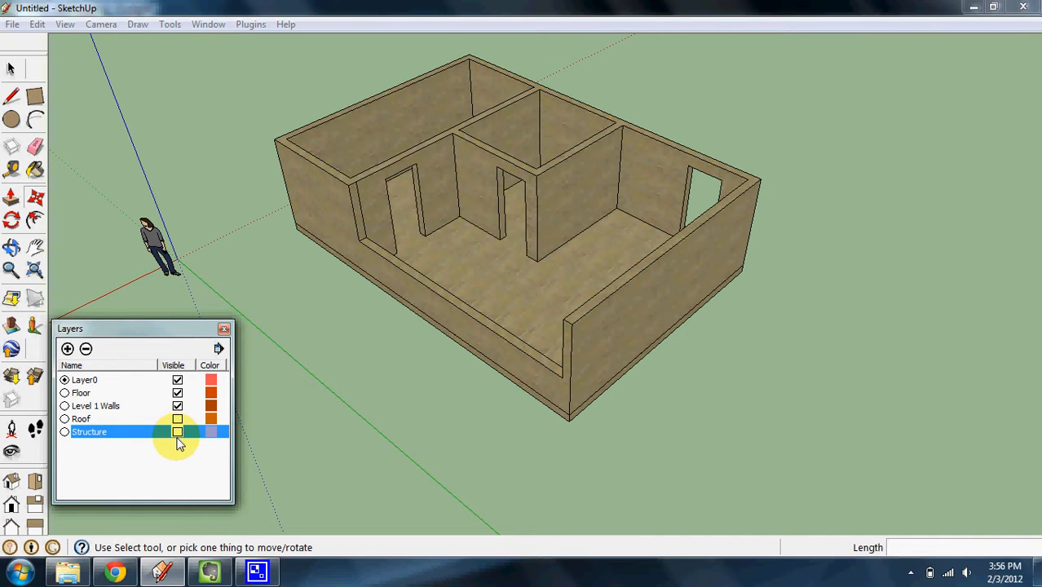
left_click(176, 430)
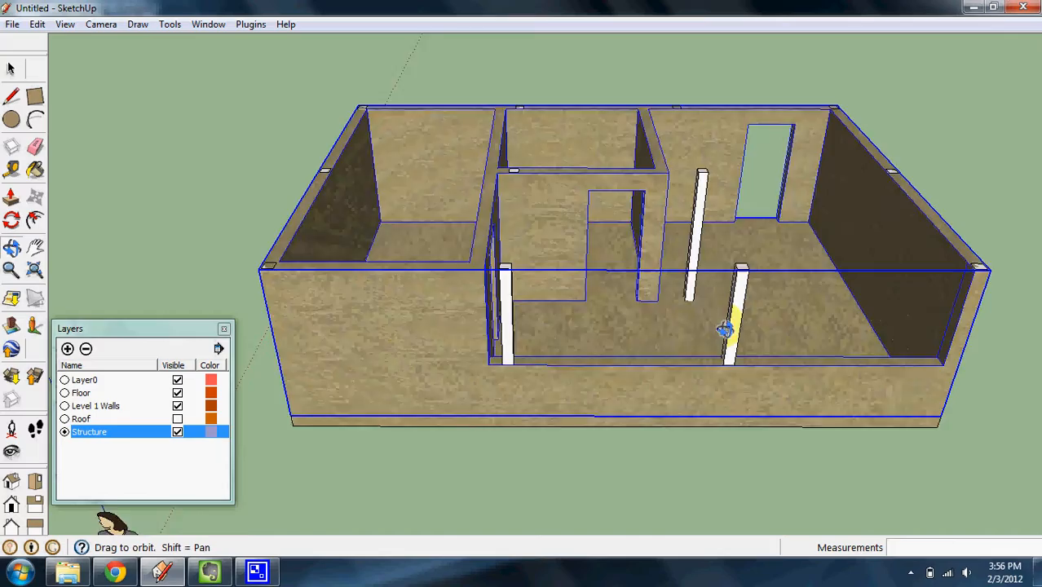
Orbit to an overhead view of the rooms and return to the Select tool to move the walls.
left_click_drag(720, 329, 611, 215)
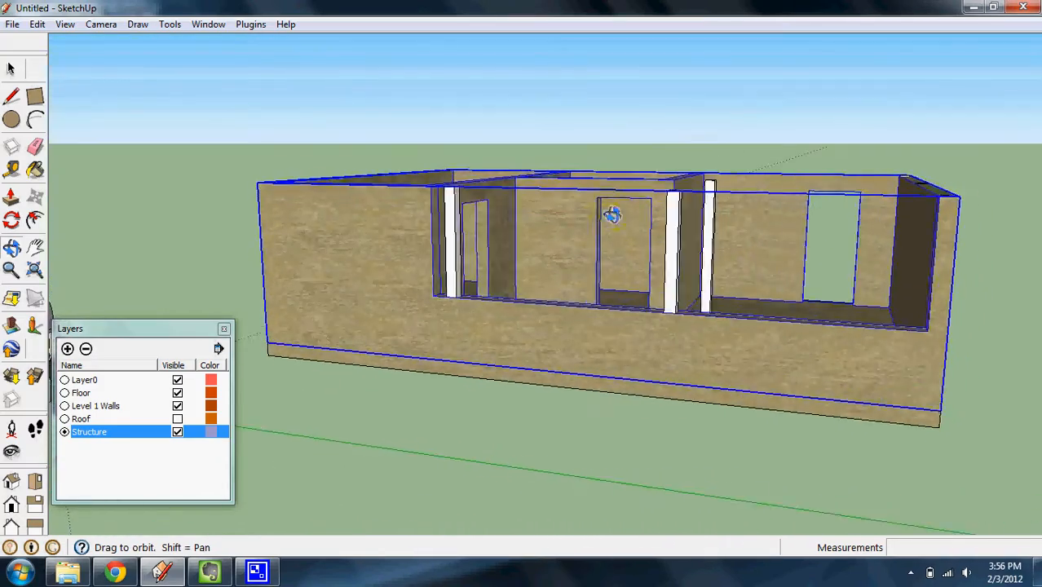
left_click_drag(611, 216, 622, 453)
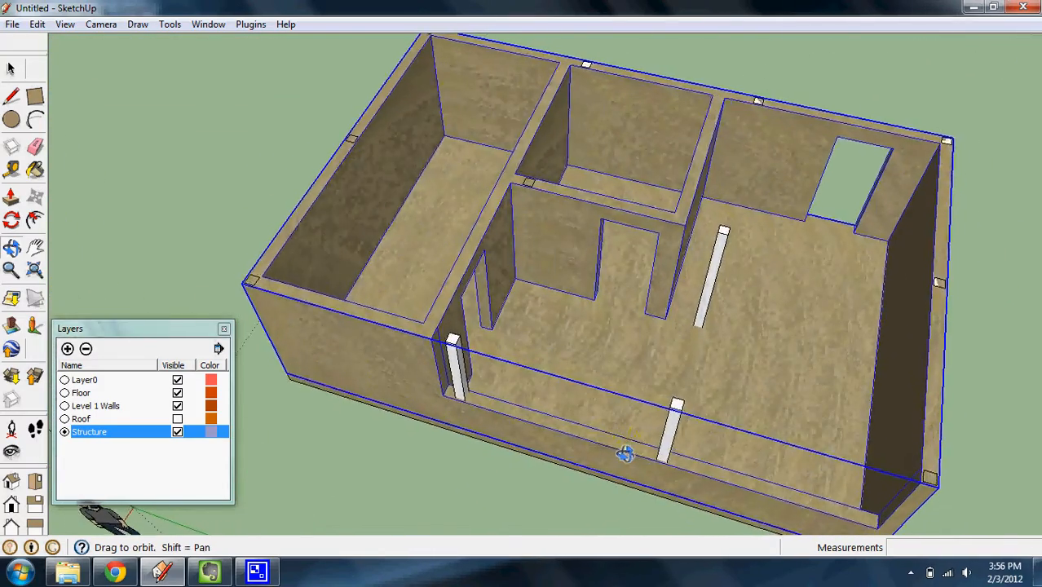
left_click_drag(623, 453, 655, 378)
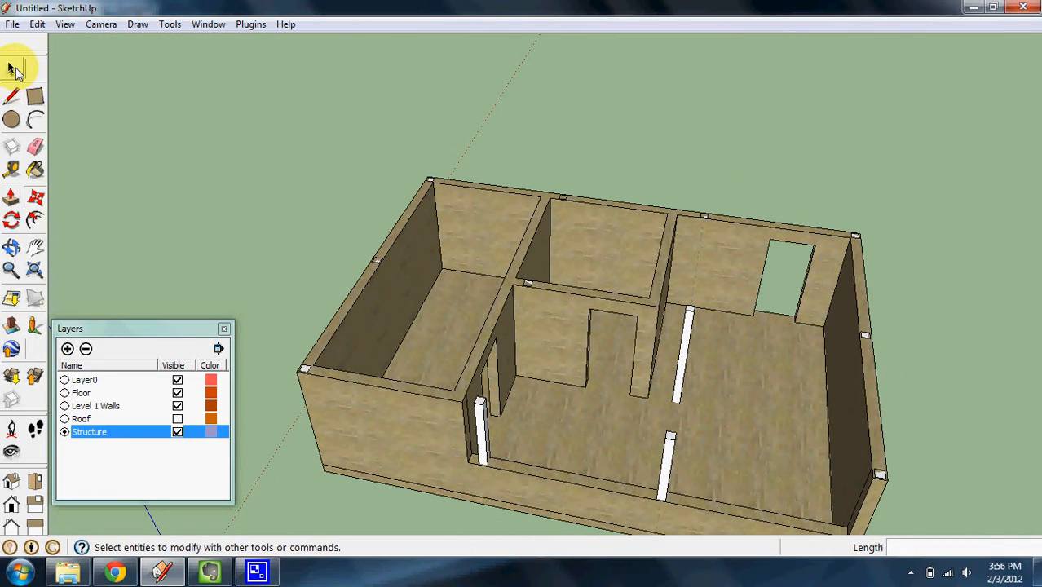
left_click(13, 68)
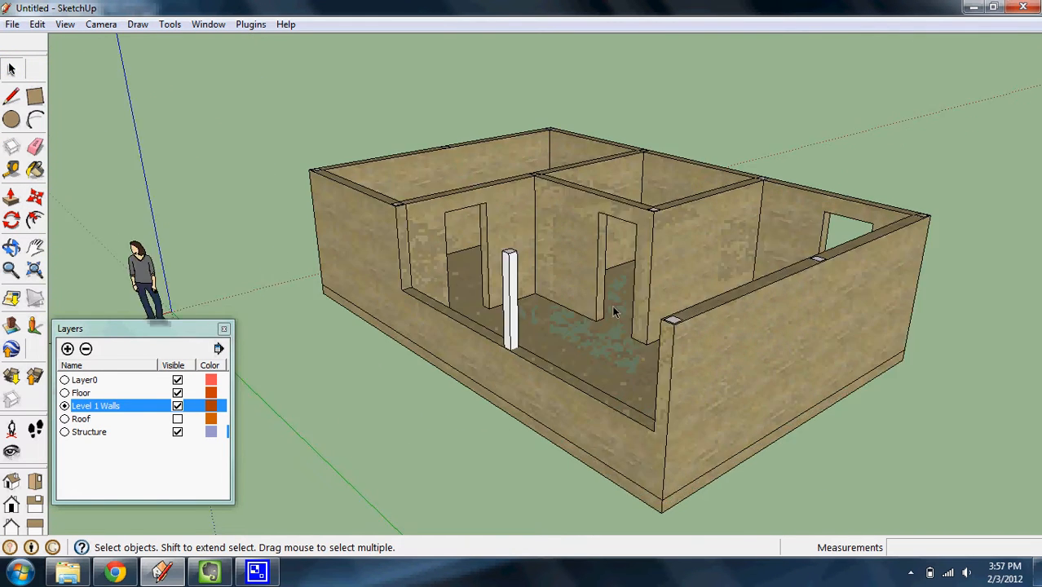
Toggle the Structure layer off and on, then make the Roof layer visible again.
left_click(176, 431)
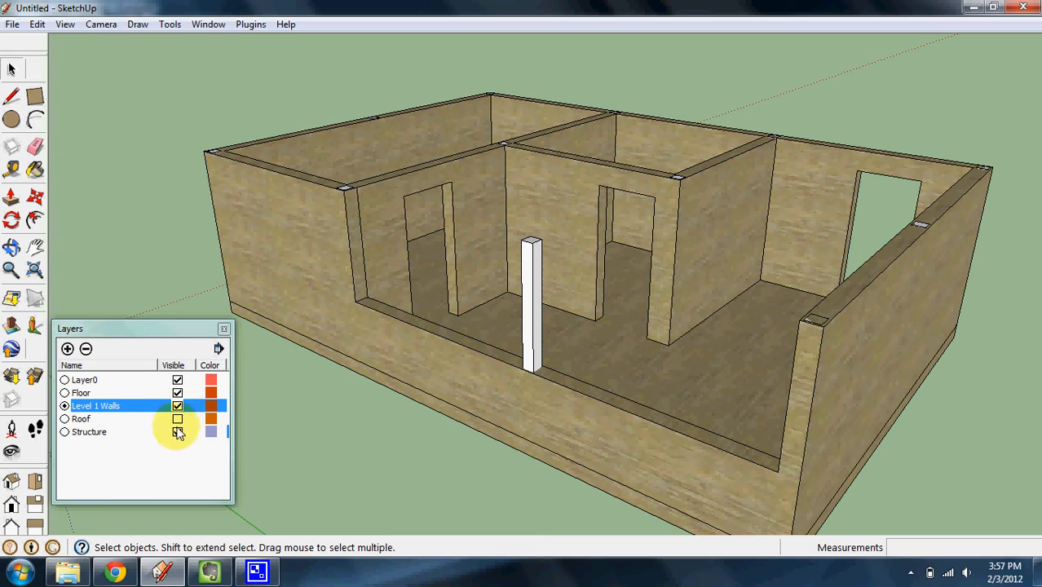
left_click(176, 430)
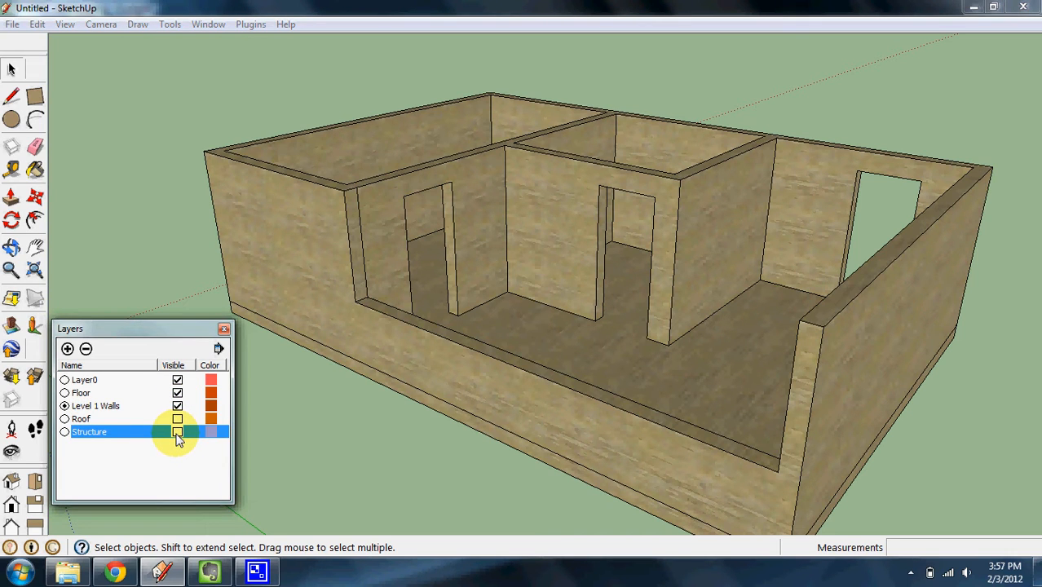
left_click(177, 432)
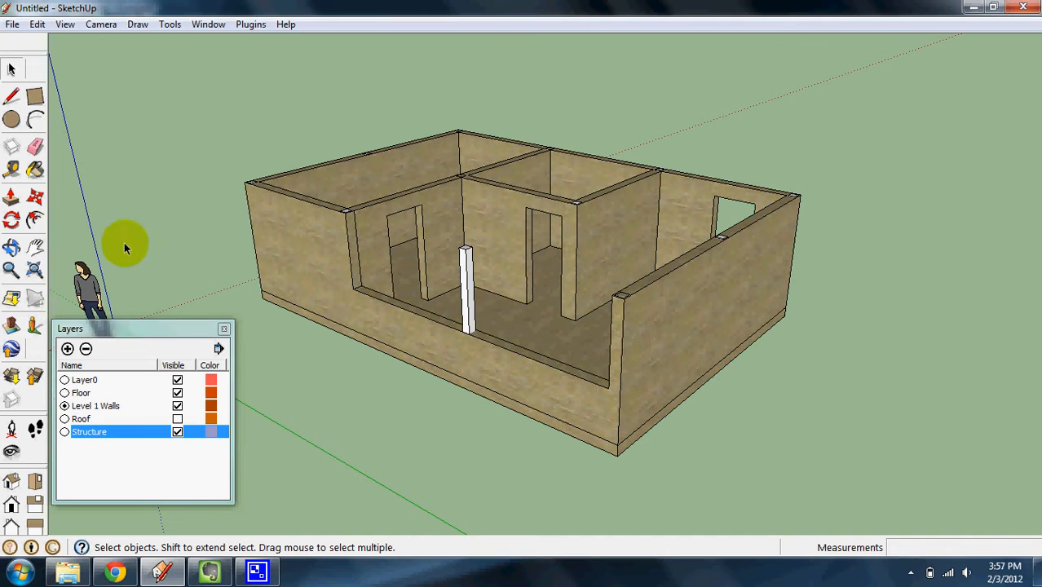
left_click(178, 418)
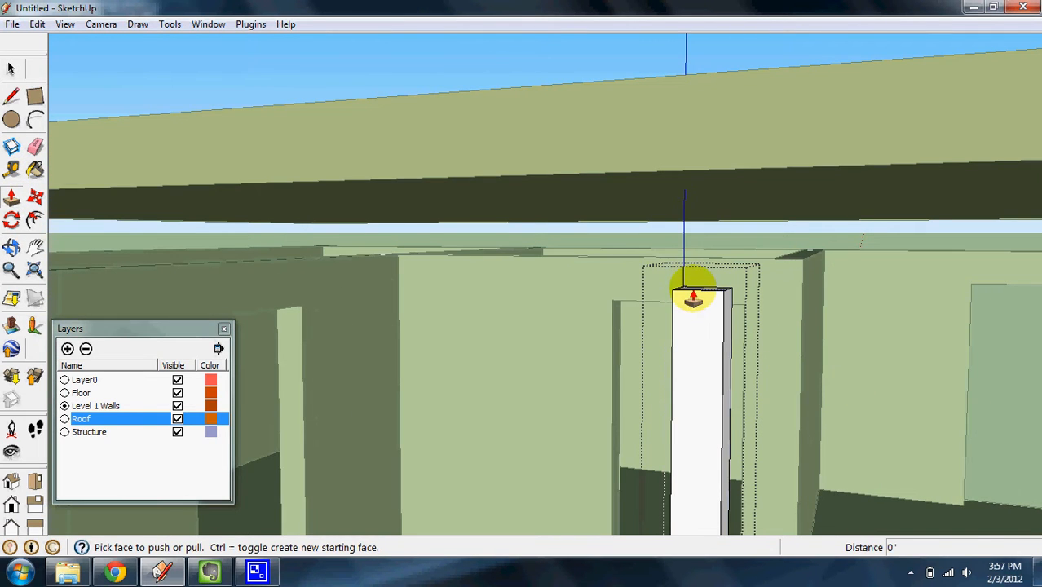
Push/Pull the column tops up to the underside of the roof.
left_click_drag(693, 293, 665, 160)
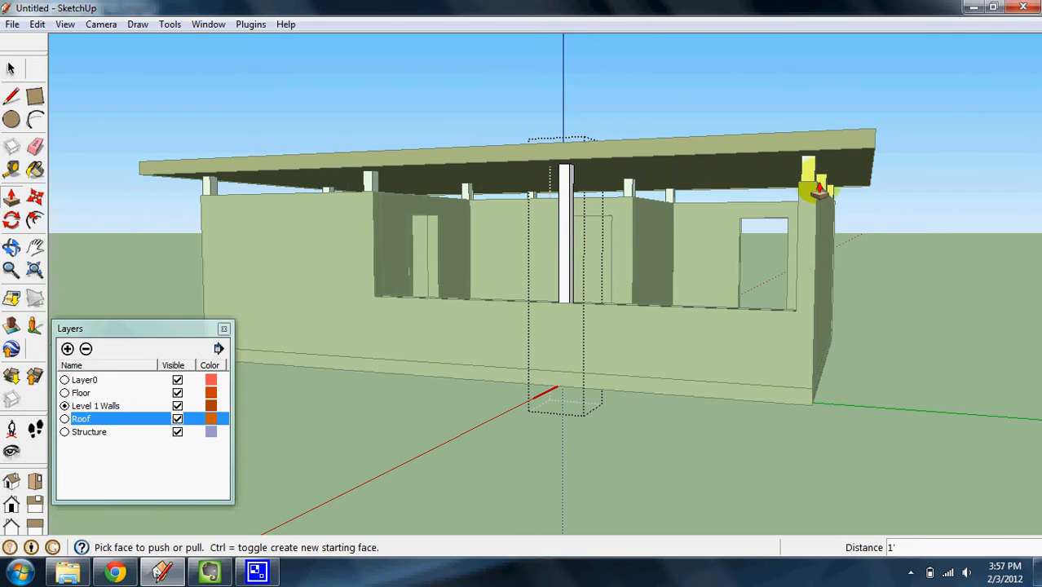
left_click(11, 65)
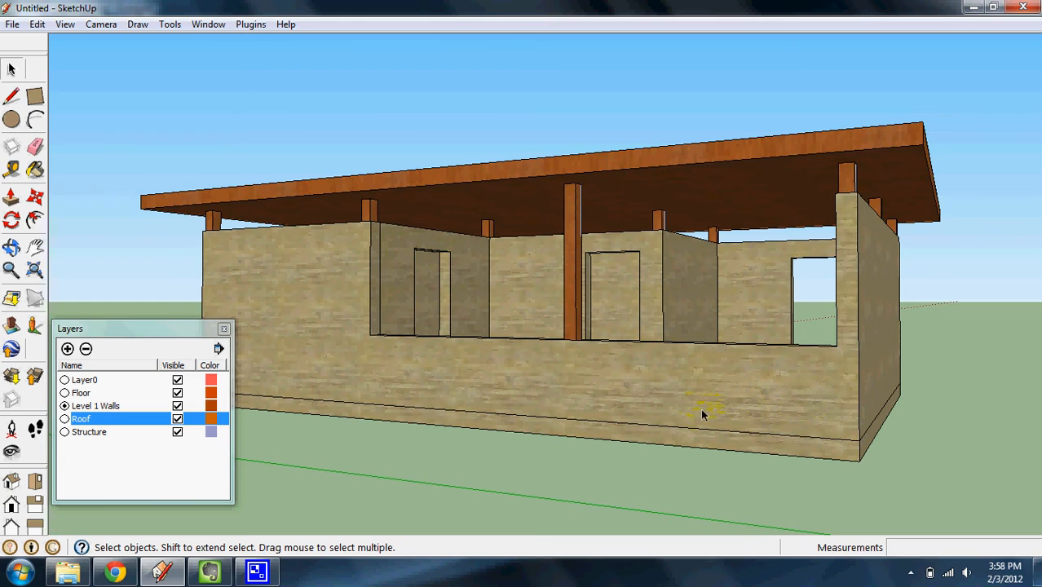
left_click_drag(705, 408, 655, 407)
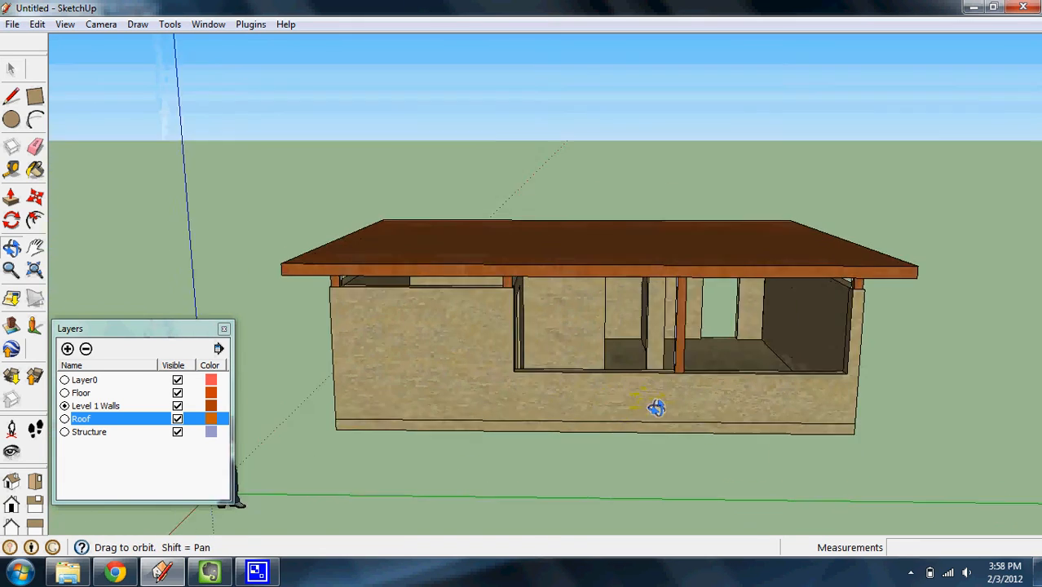
left_click_drag(652, 408, 416, 357)
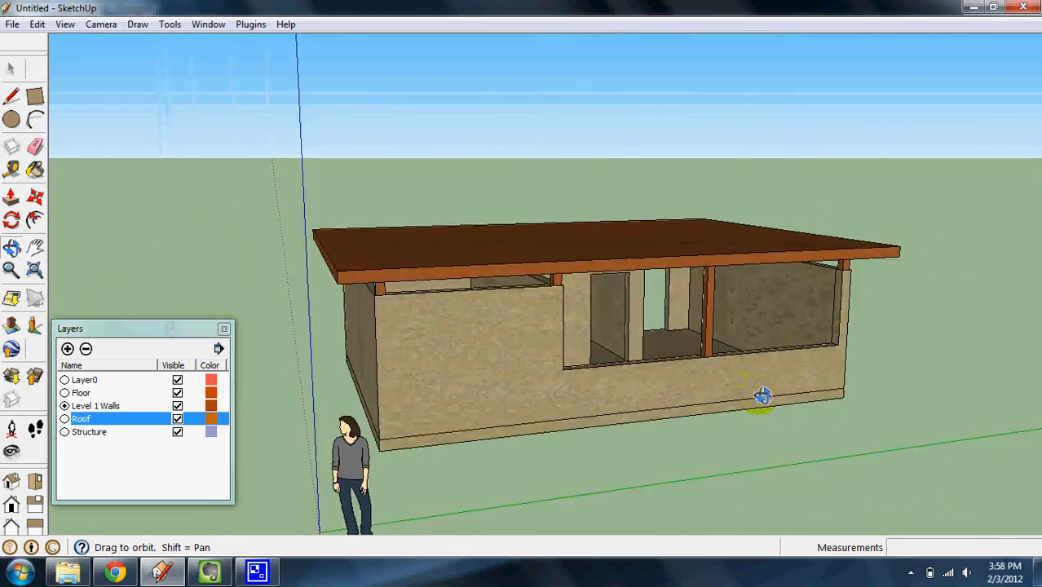
left_click_drag(763, 397, 505, 330)
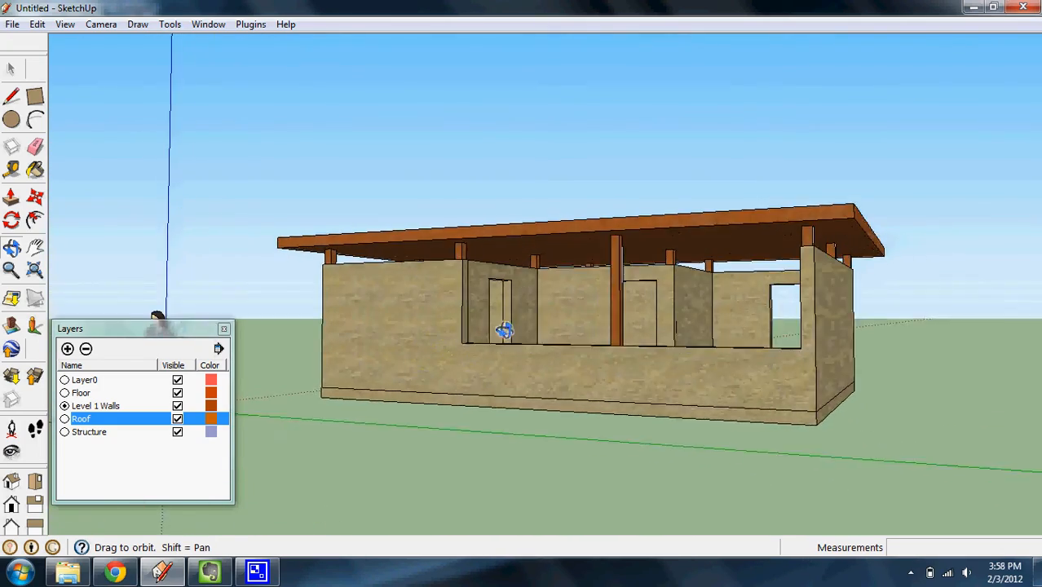
left_click_drag(506, 330, 432, 424)
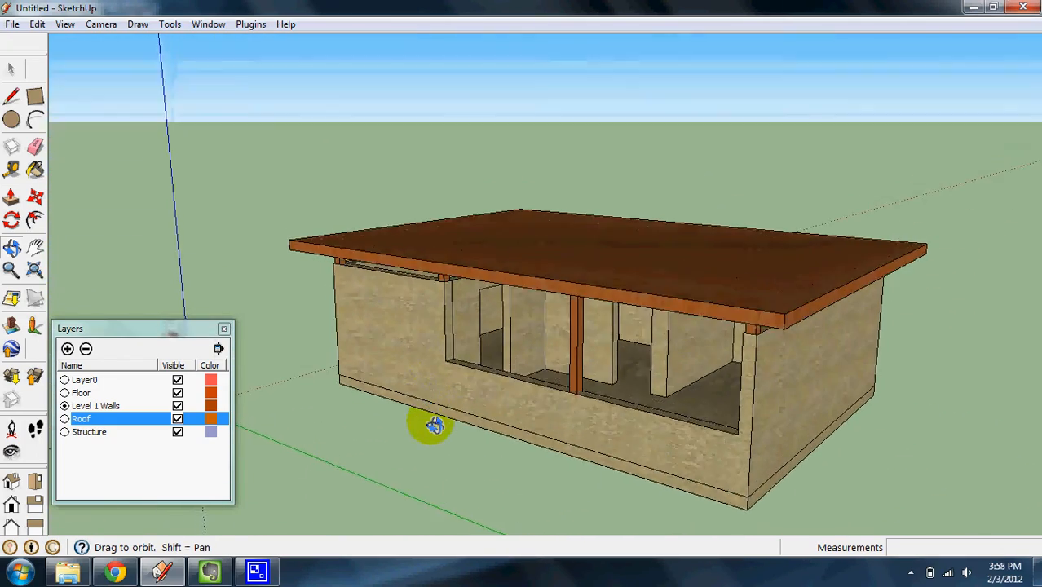